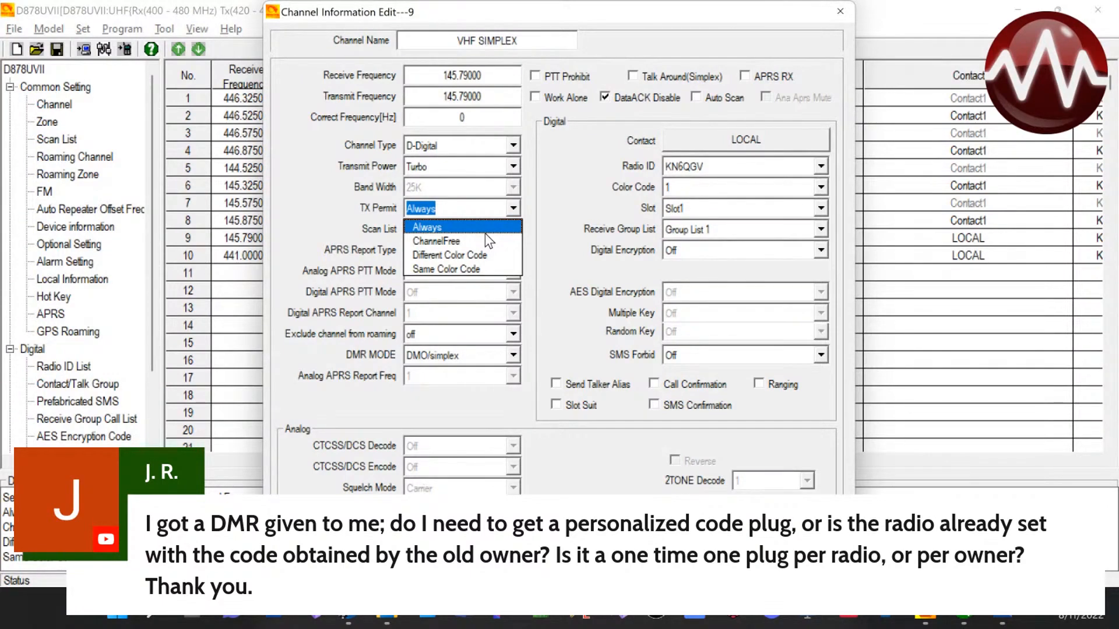
pyautogui.moveTo(514, 147)
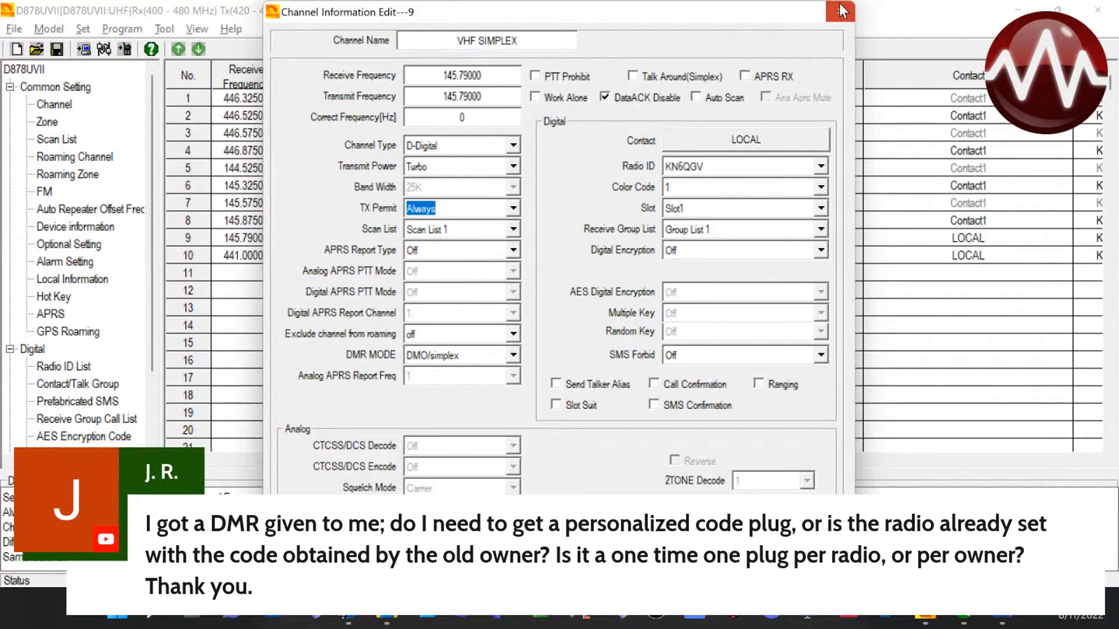
pyautogui.click(840, 12)
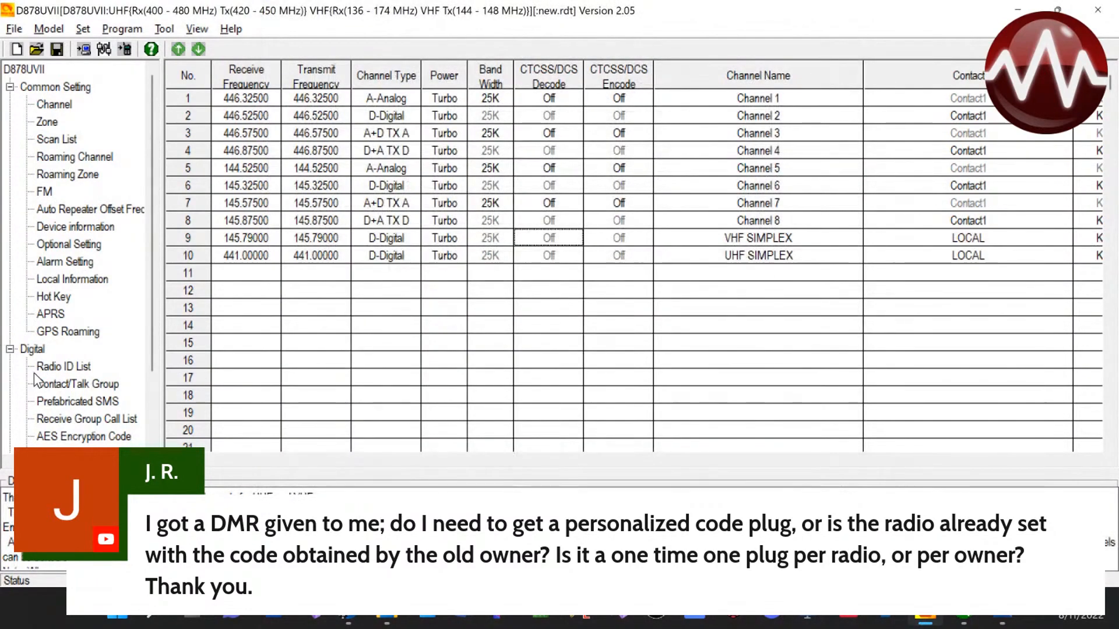
pyautogui.click(63, 366)
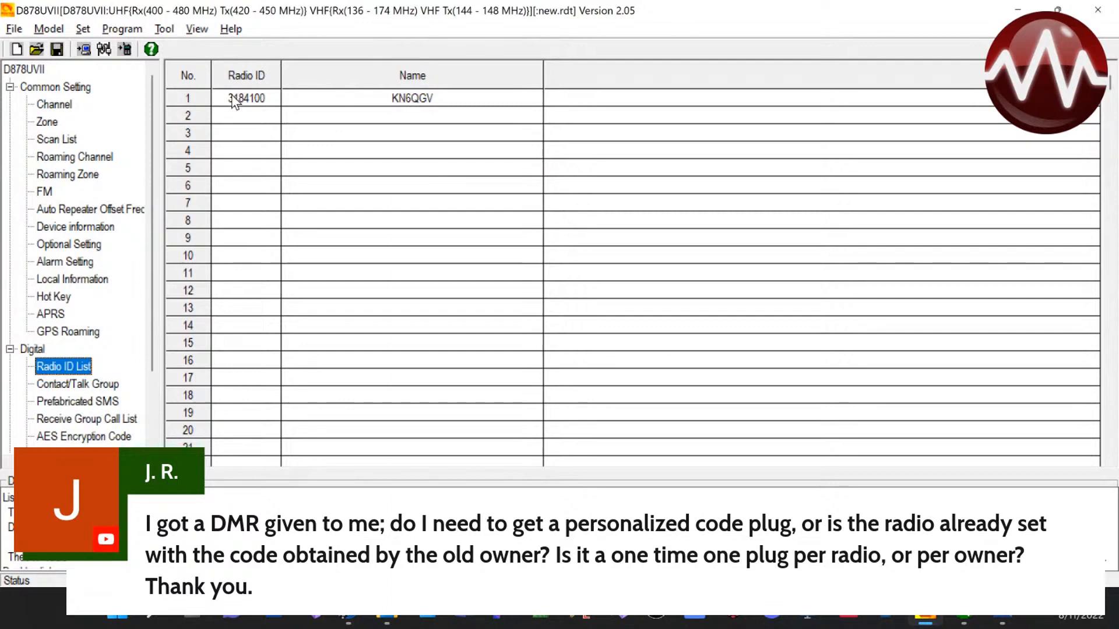
pyautogui.click(245, 98)
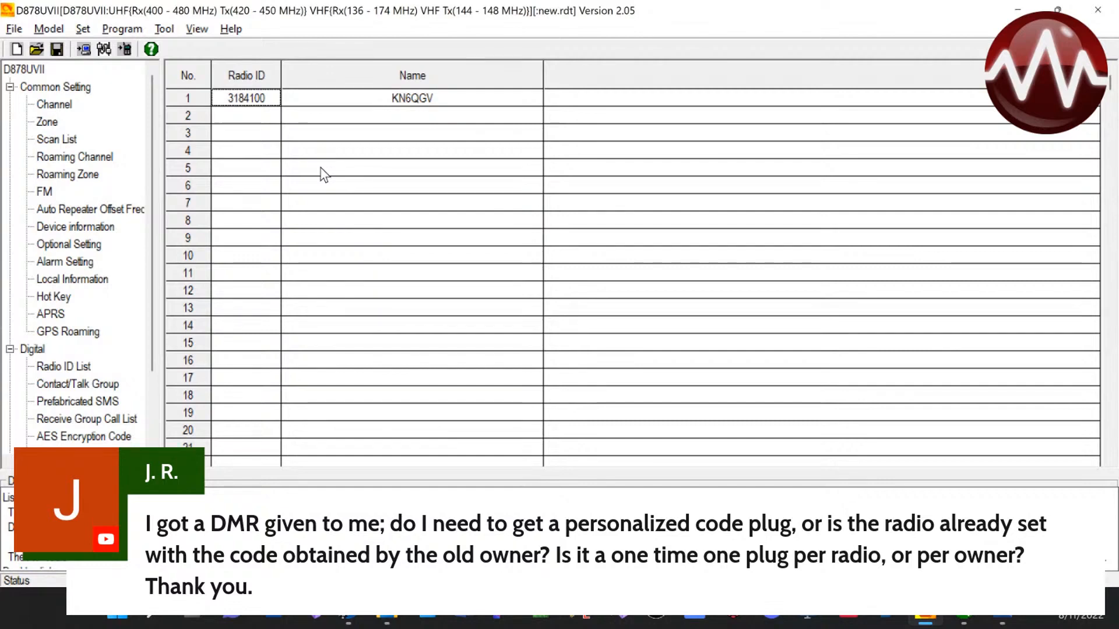
pyautogui.moveTo(301, 75)
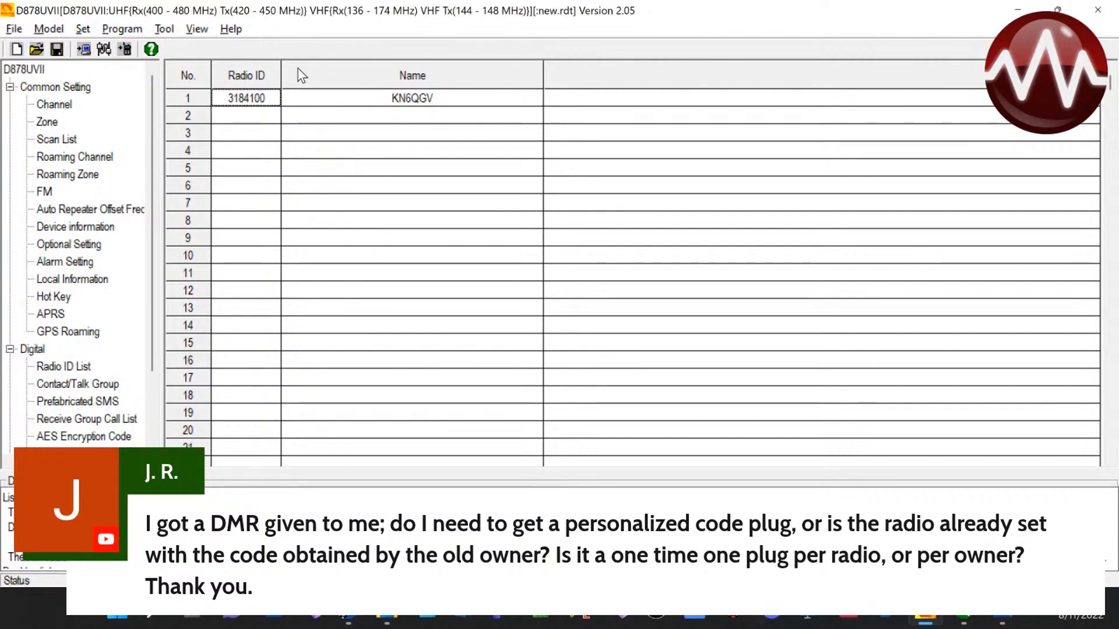